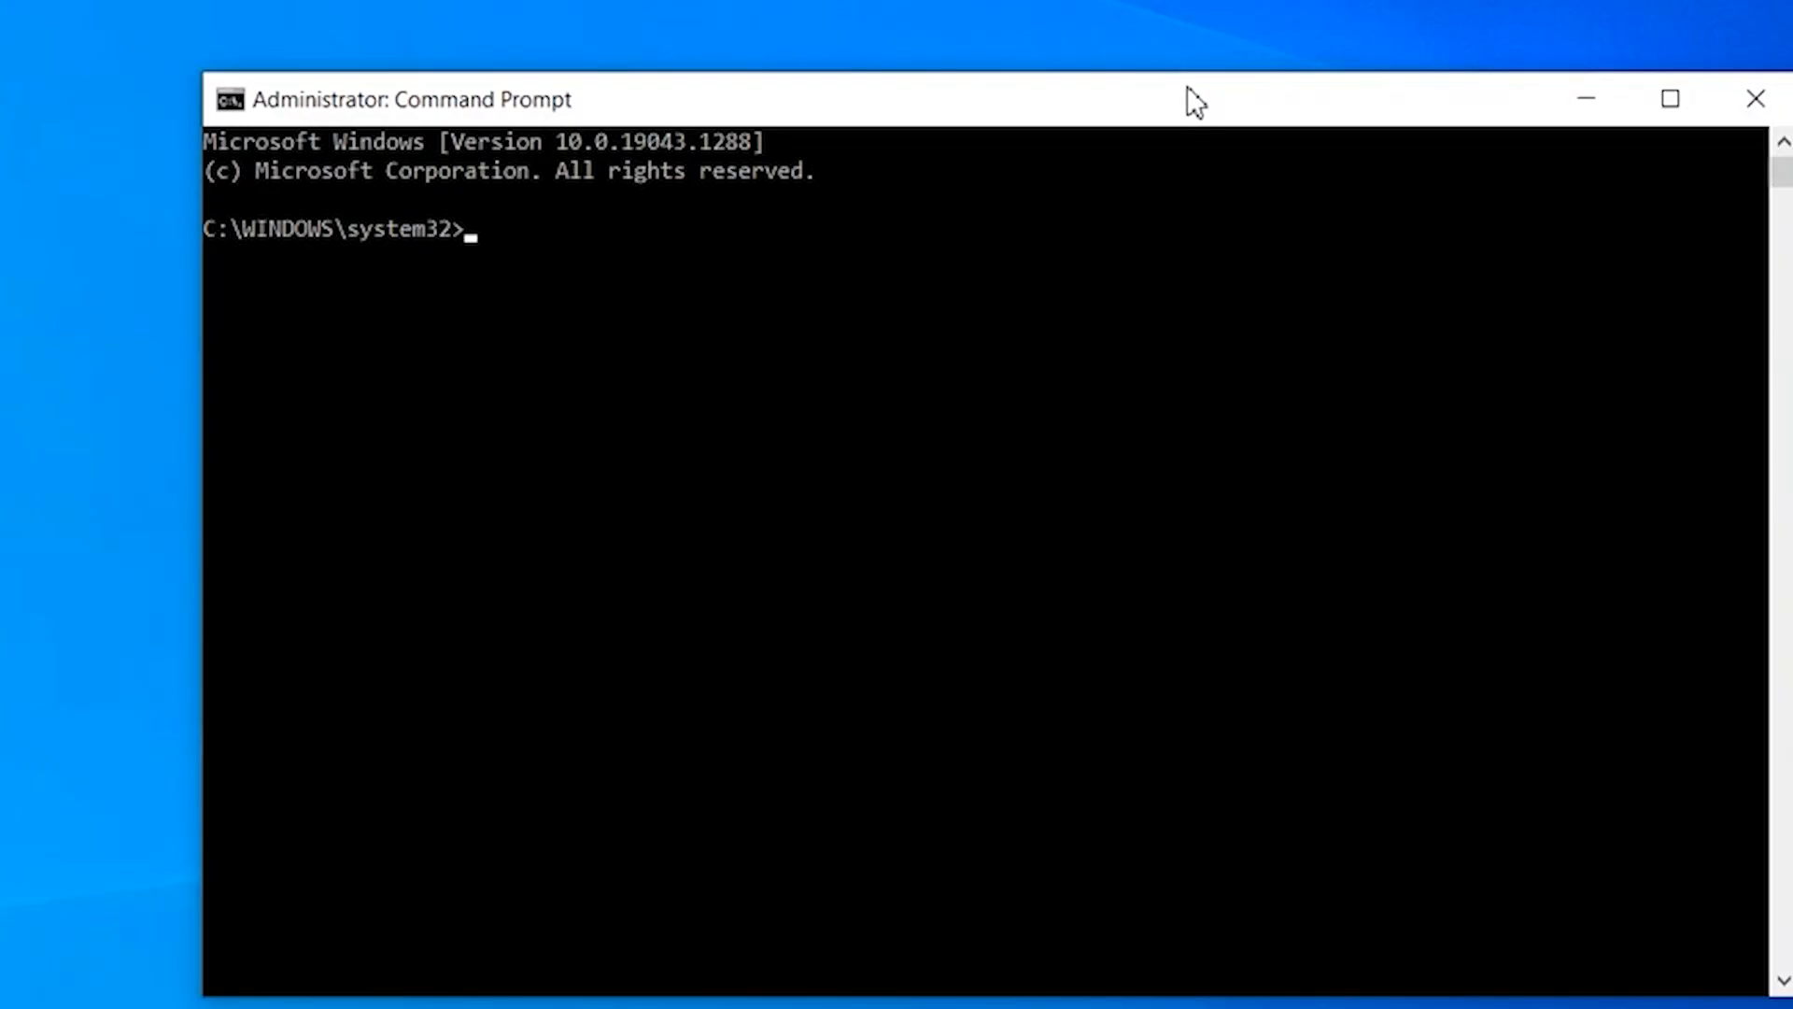
pyautogui.write('dism /onl')
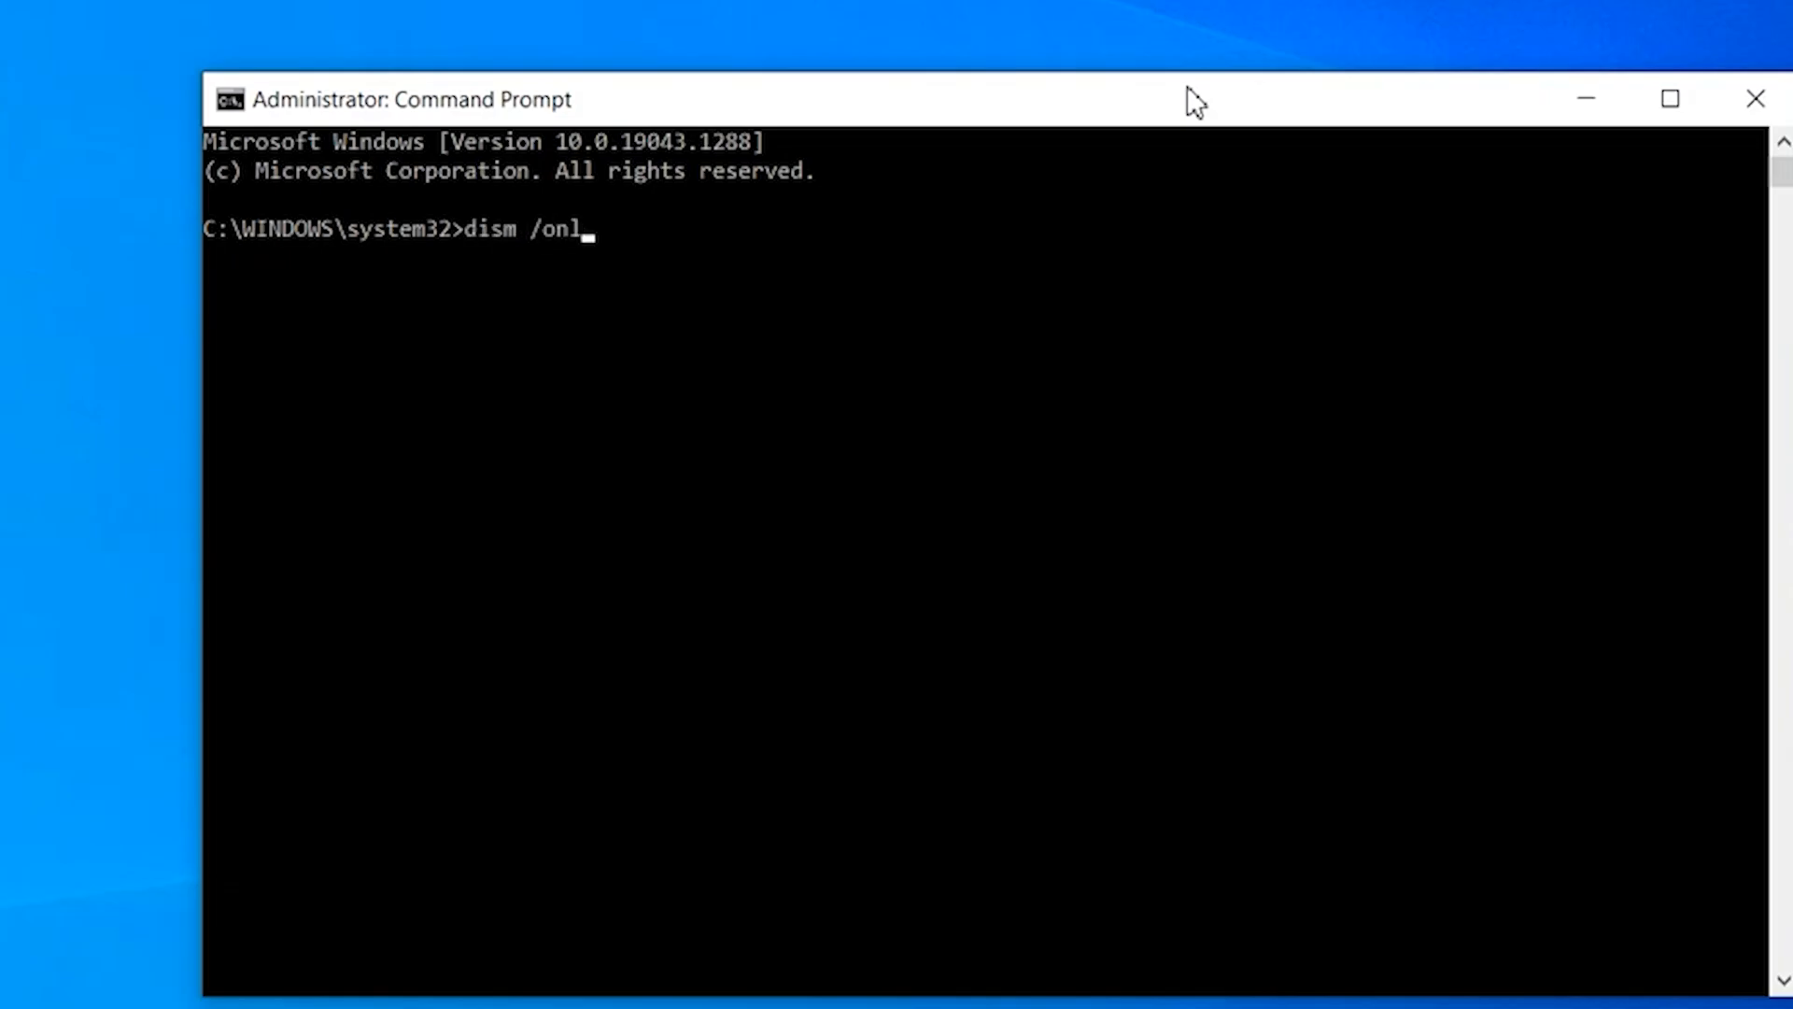
pyautogui.write('ine')
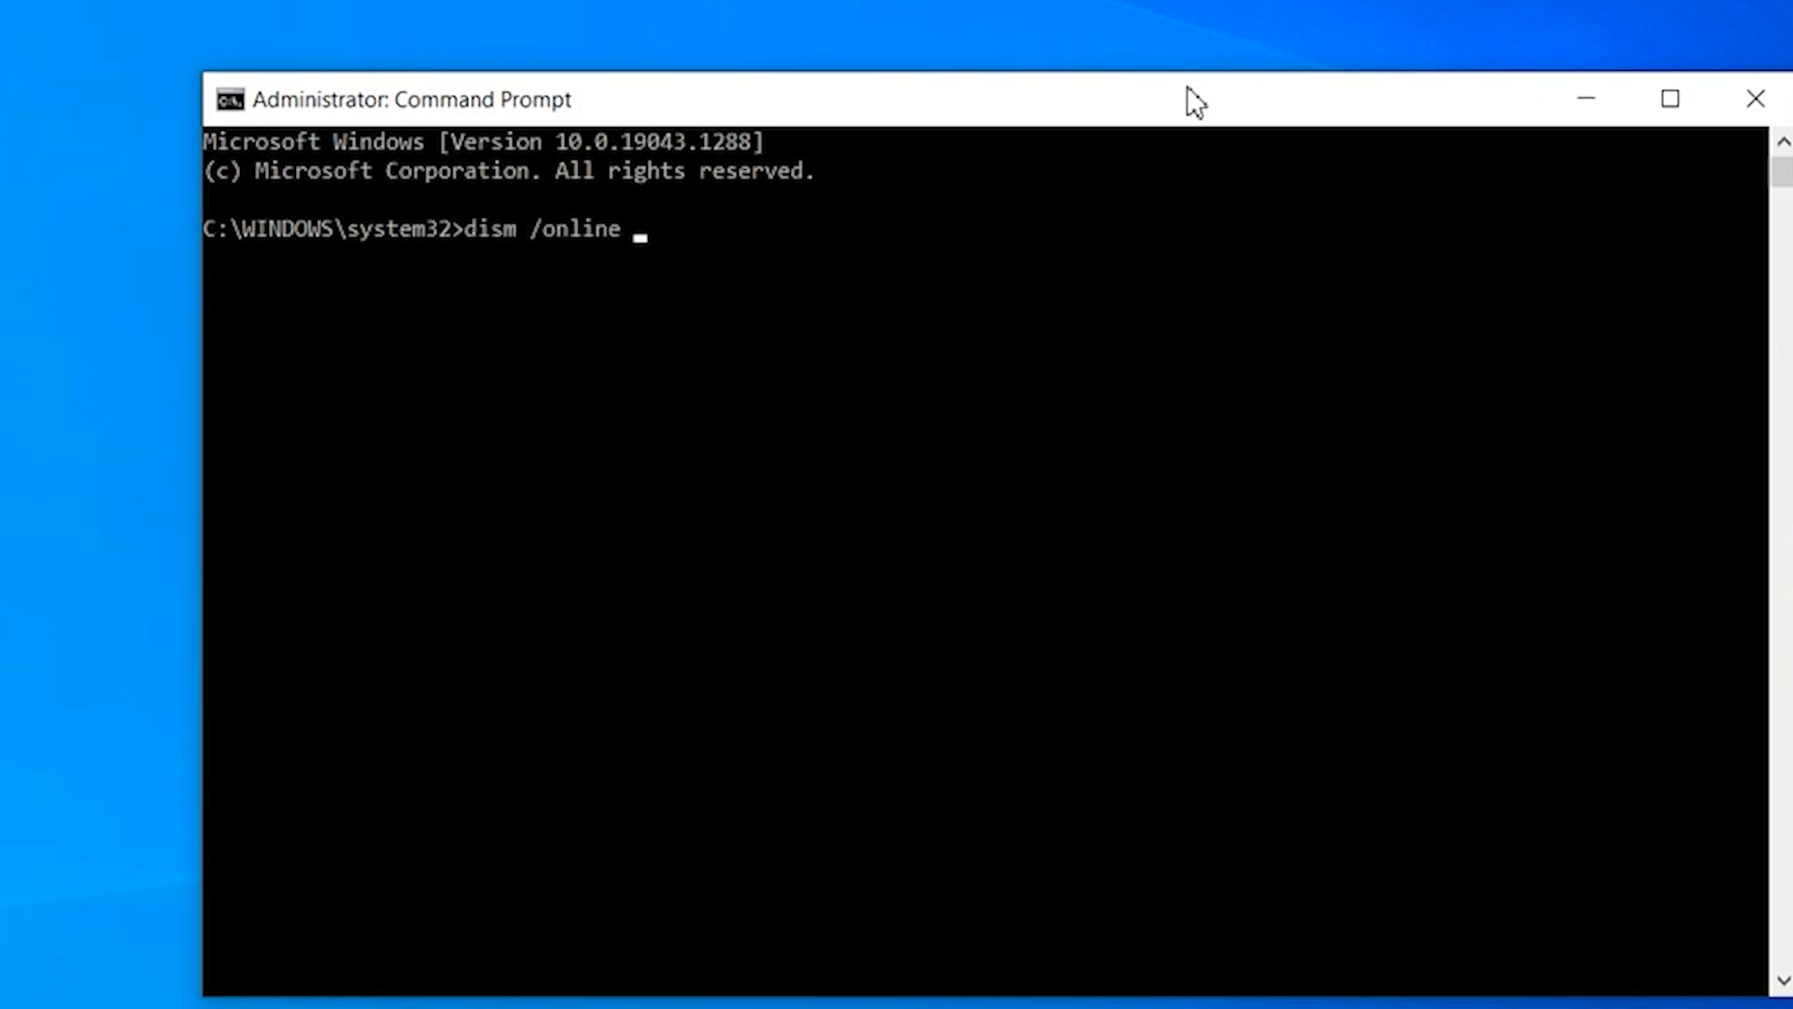
pyautogui.write('/cleanup')
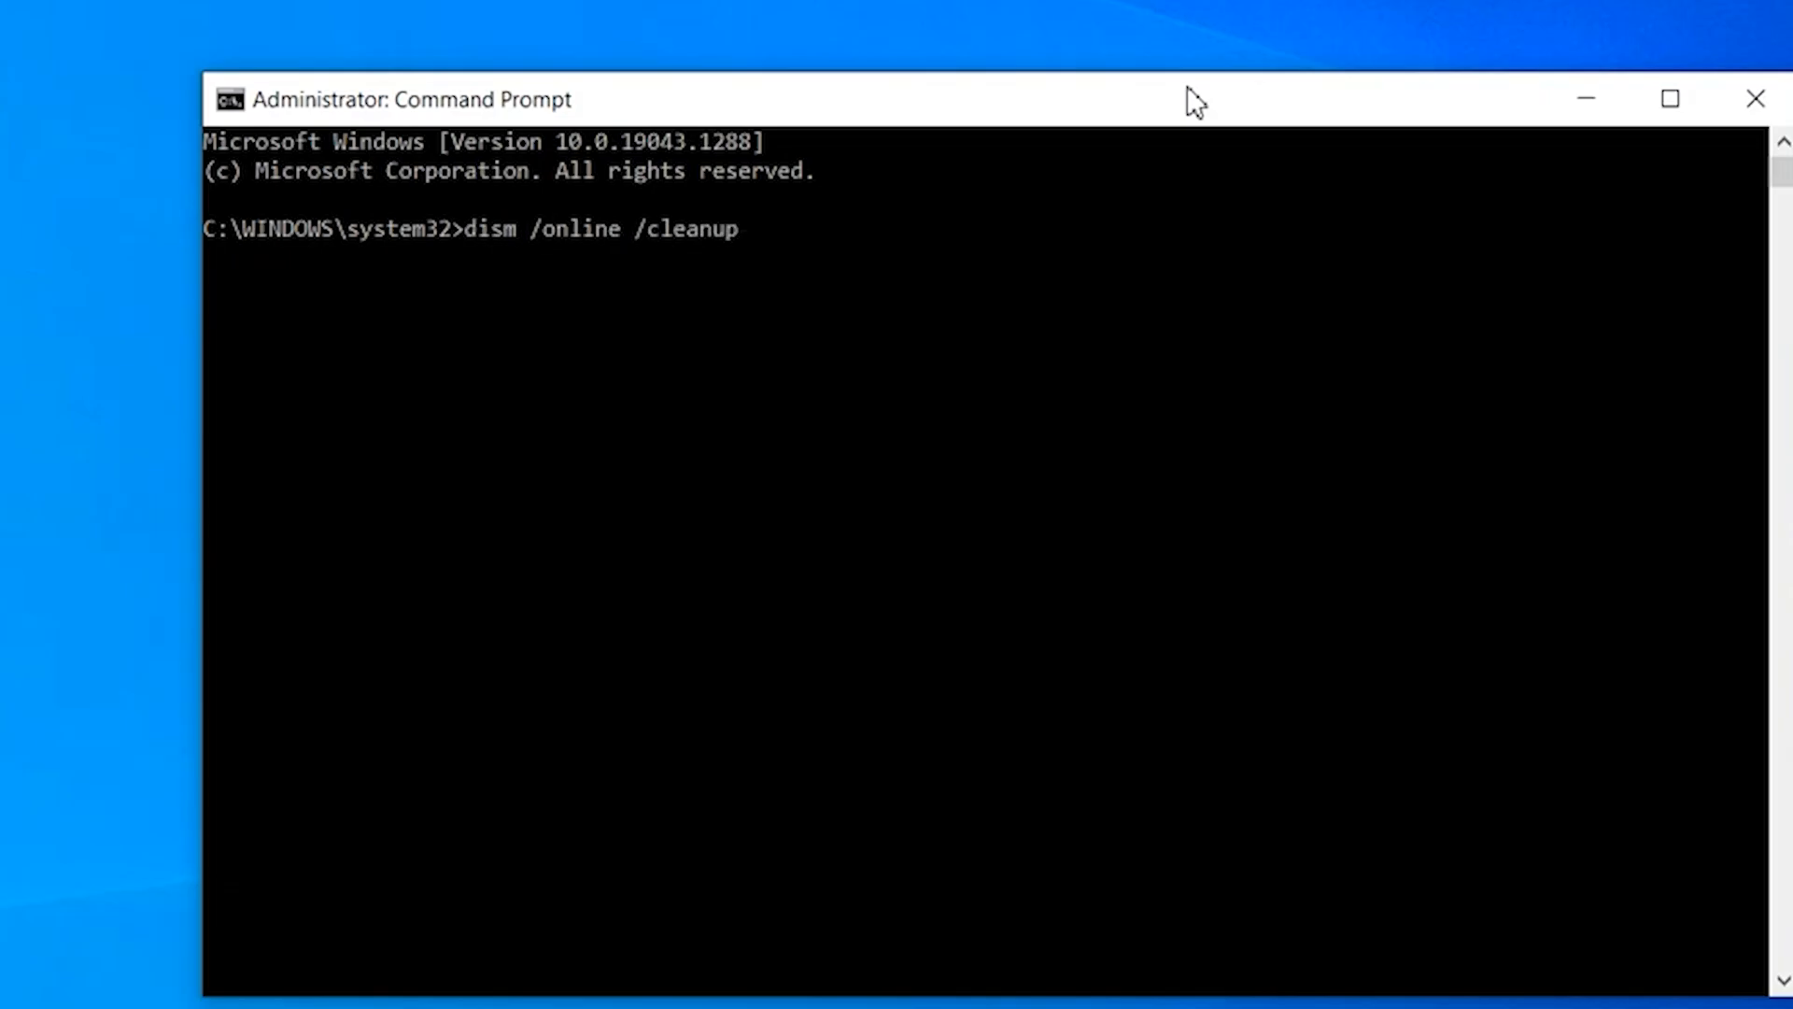
pyautogui.write('-image')
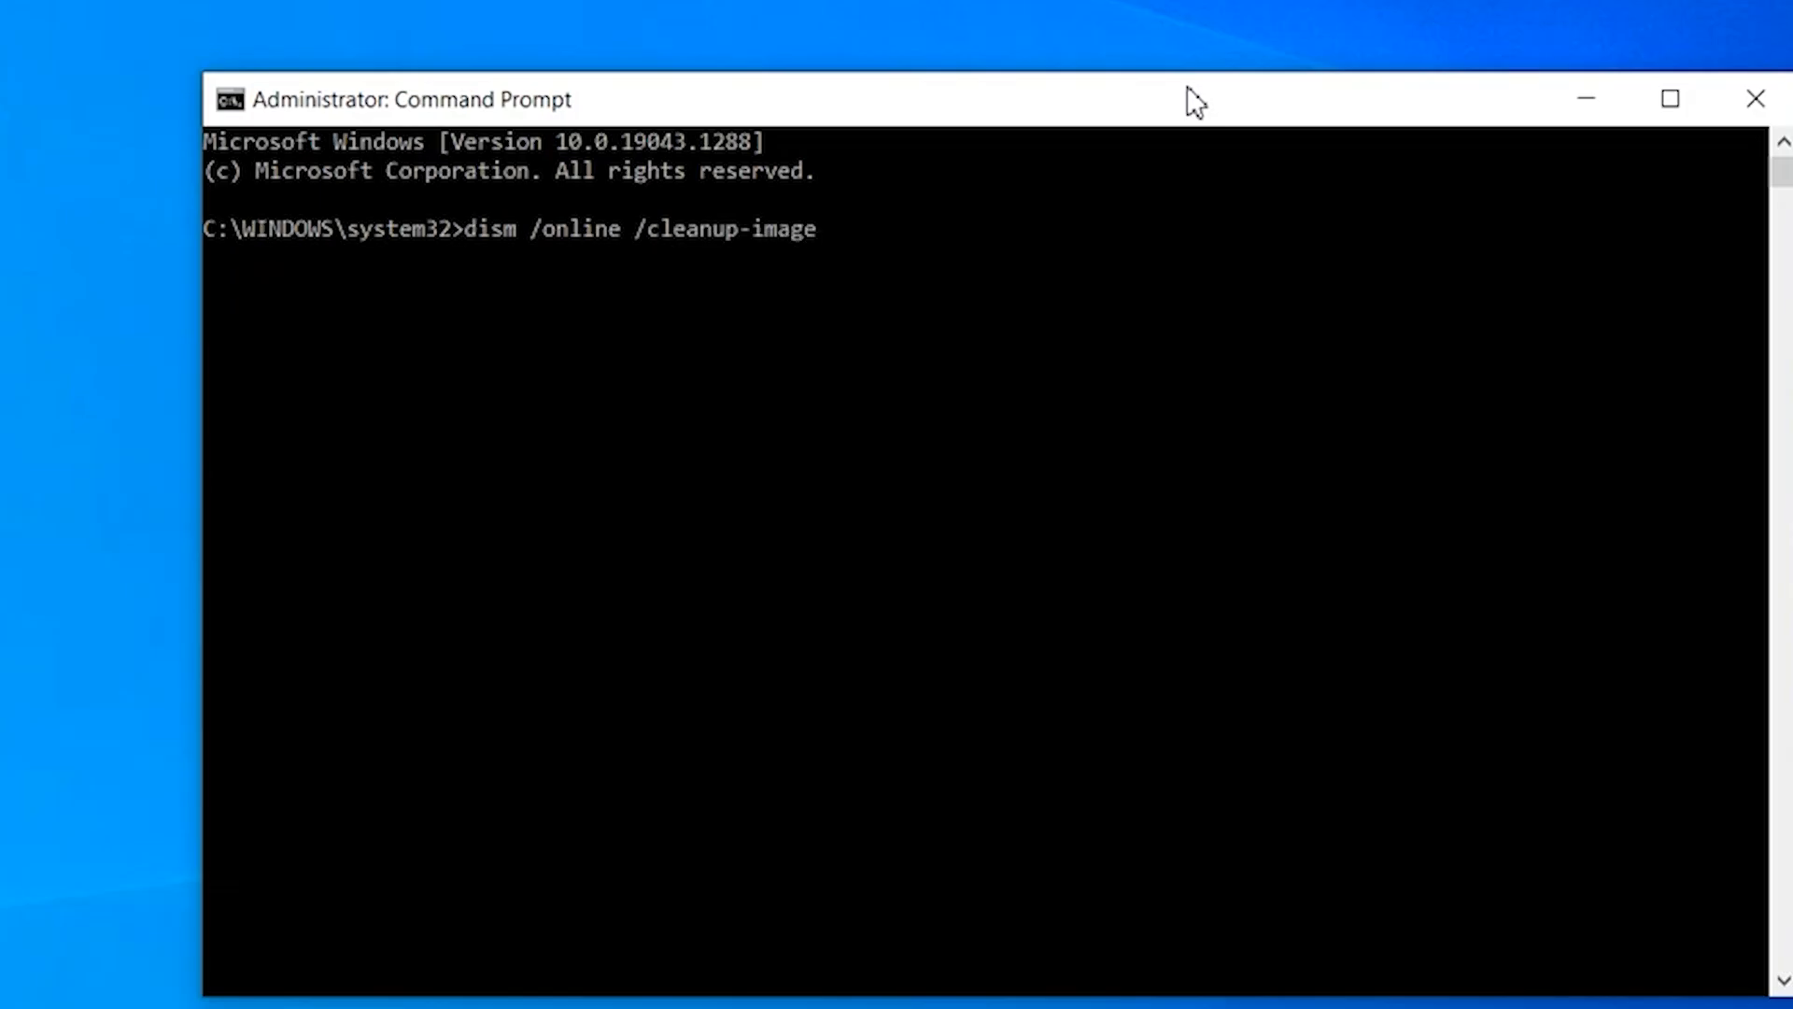
pyautogui.write('/restoreheal')
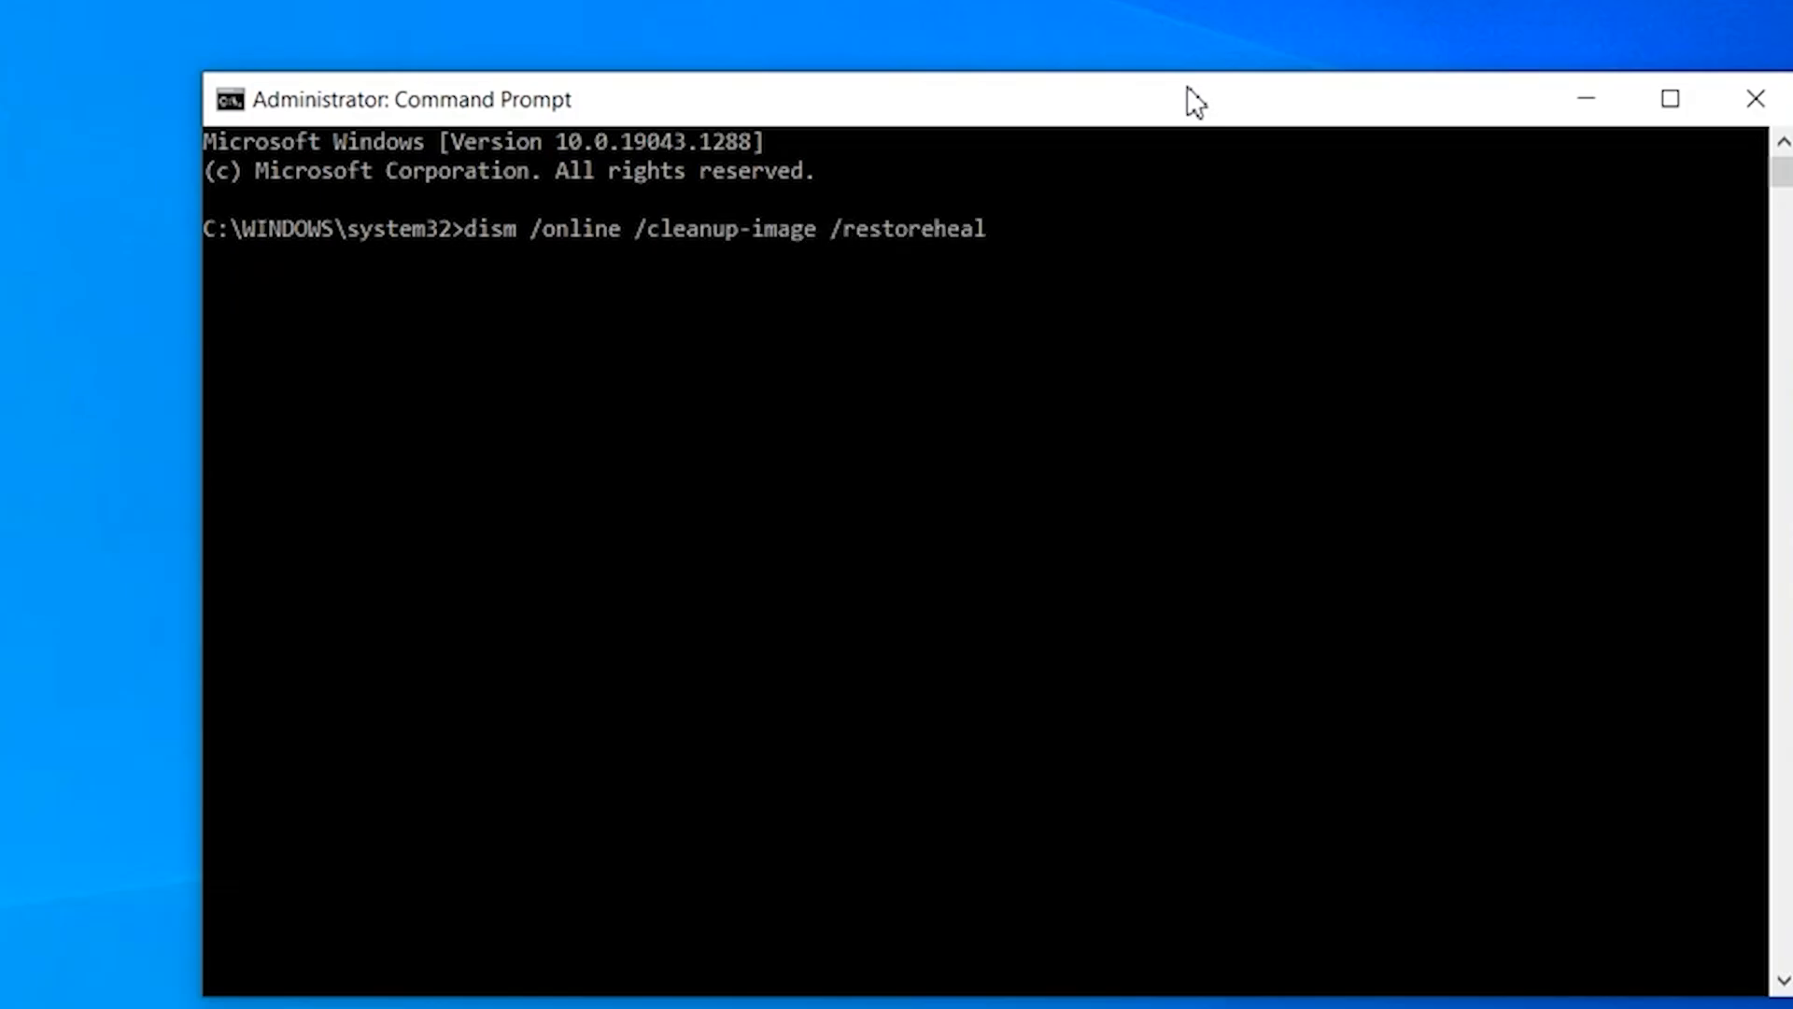